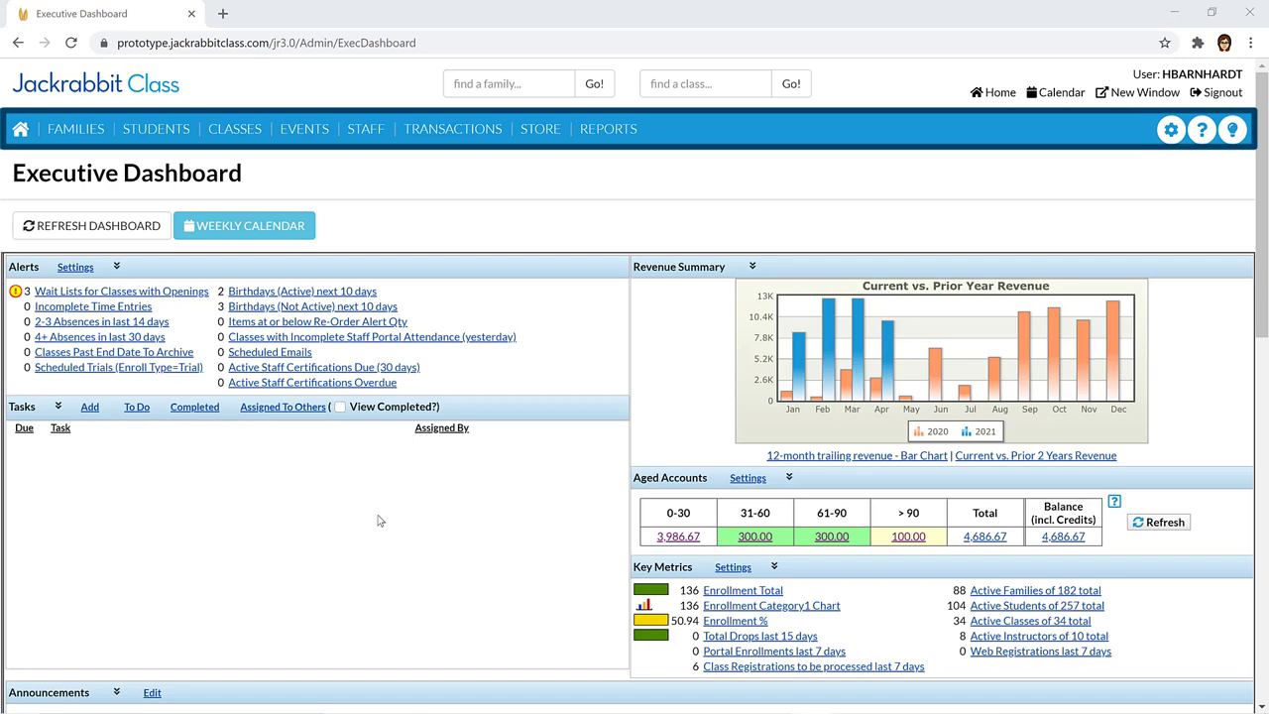
Browse the Students dropdown, then the Classes dropdown from All Classes to Class Reports.
{"action": "left_click", "coordinate": [75, 129]}
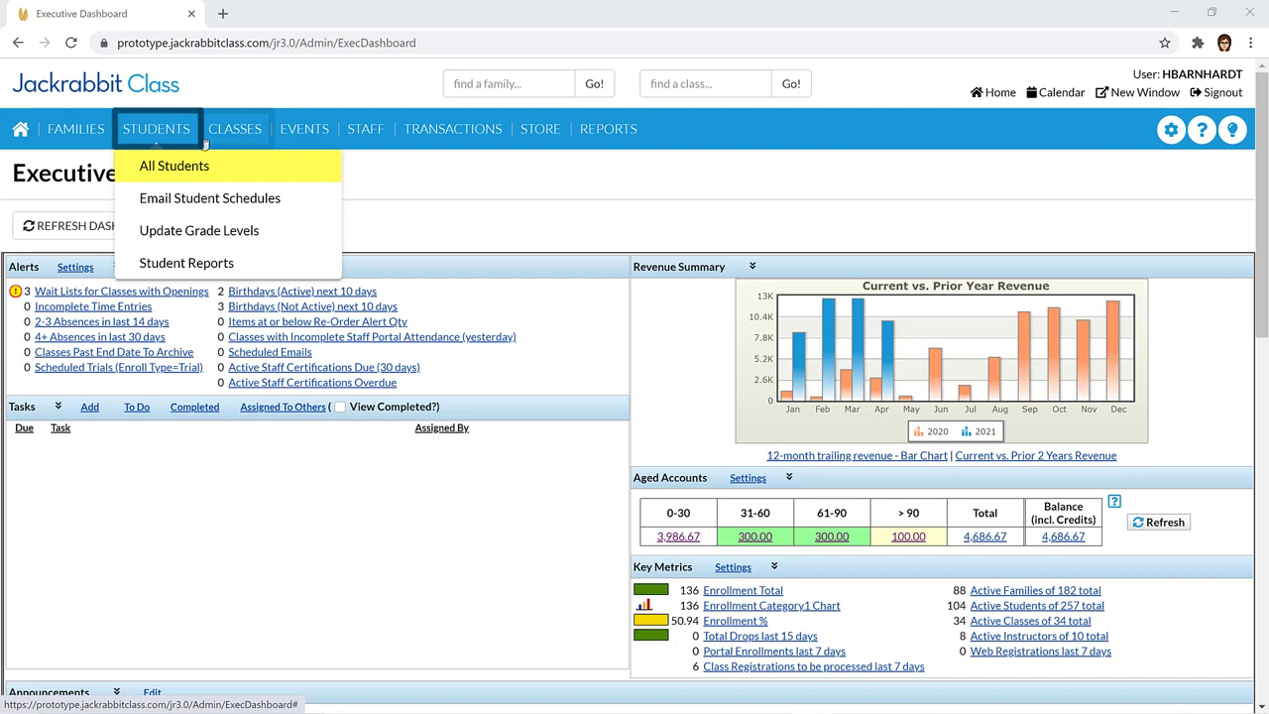
{"action": "left_click", "coordinate": [234, 129]}
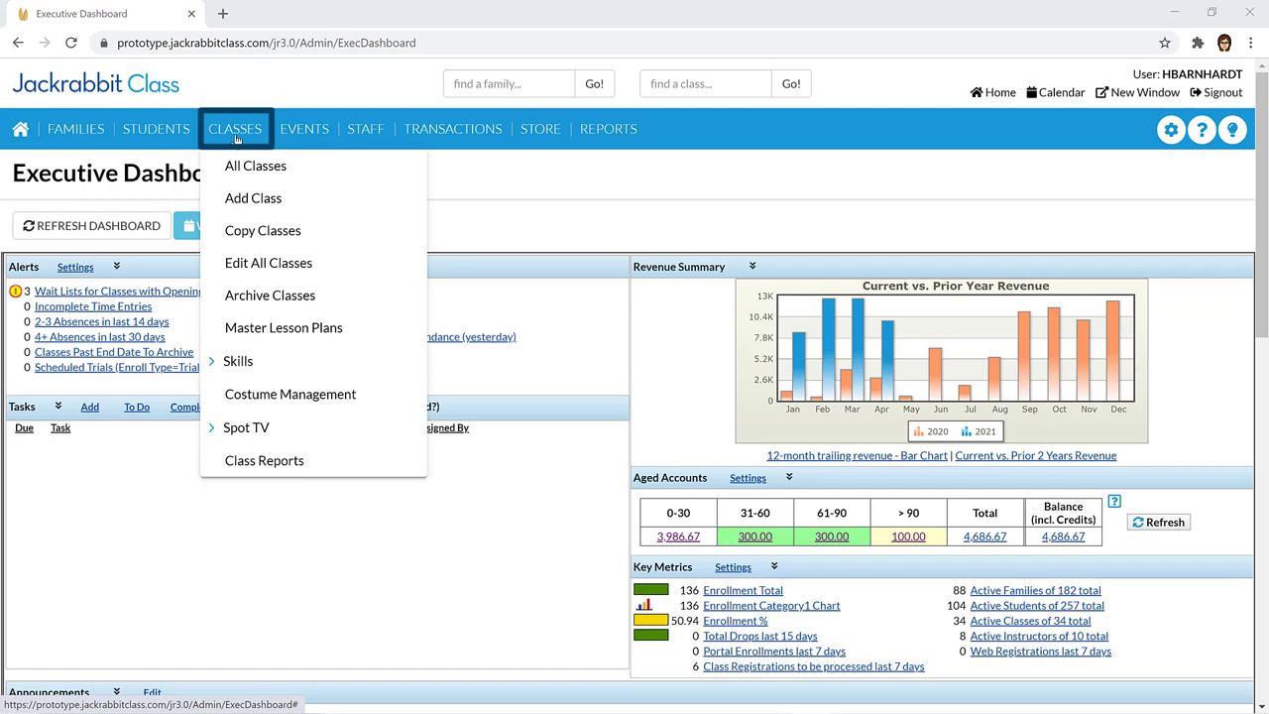
{"action": "mouse_move", "coordinate": [290, 393]}
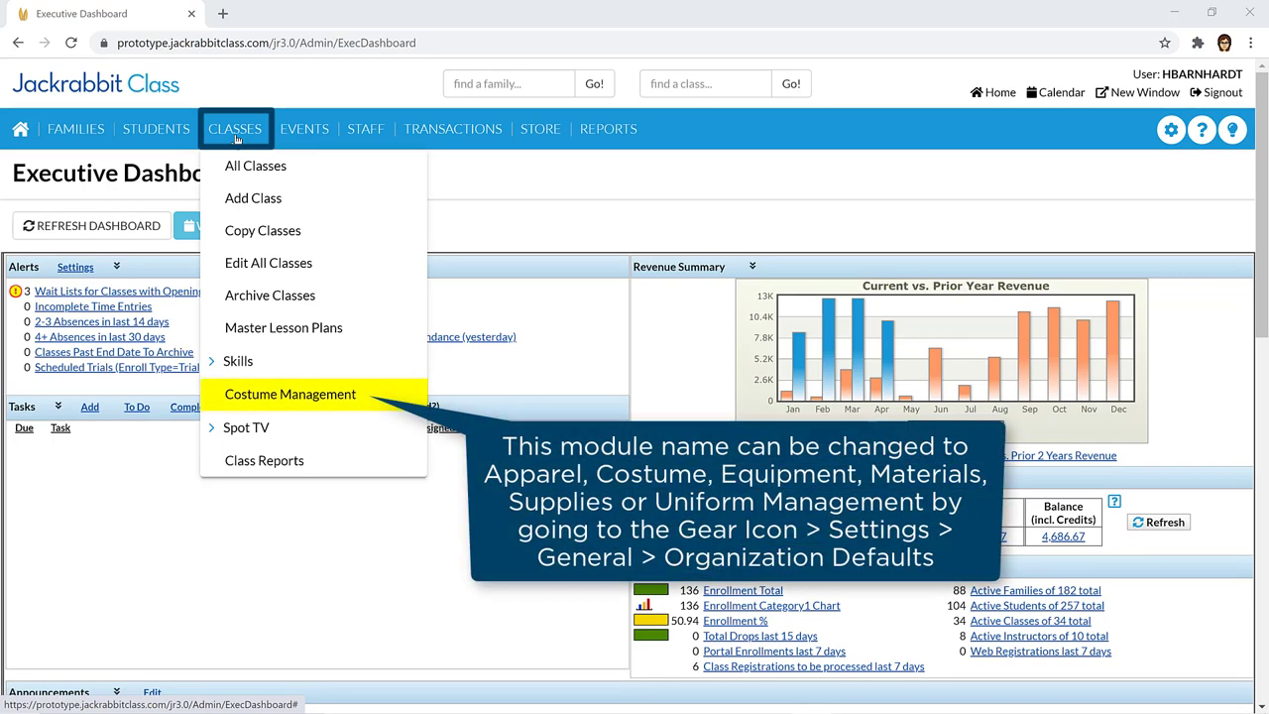
{"action": "mouse_move", "coordinate": [351, 321]}
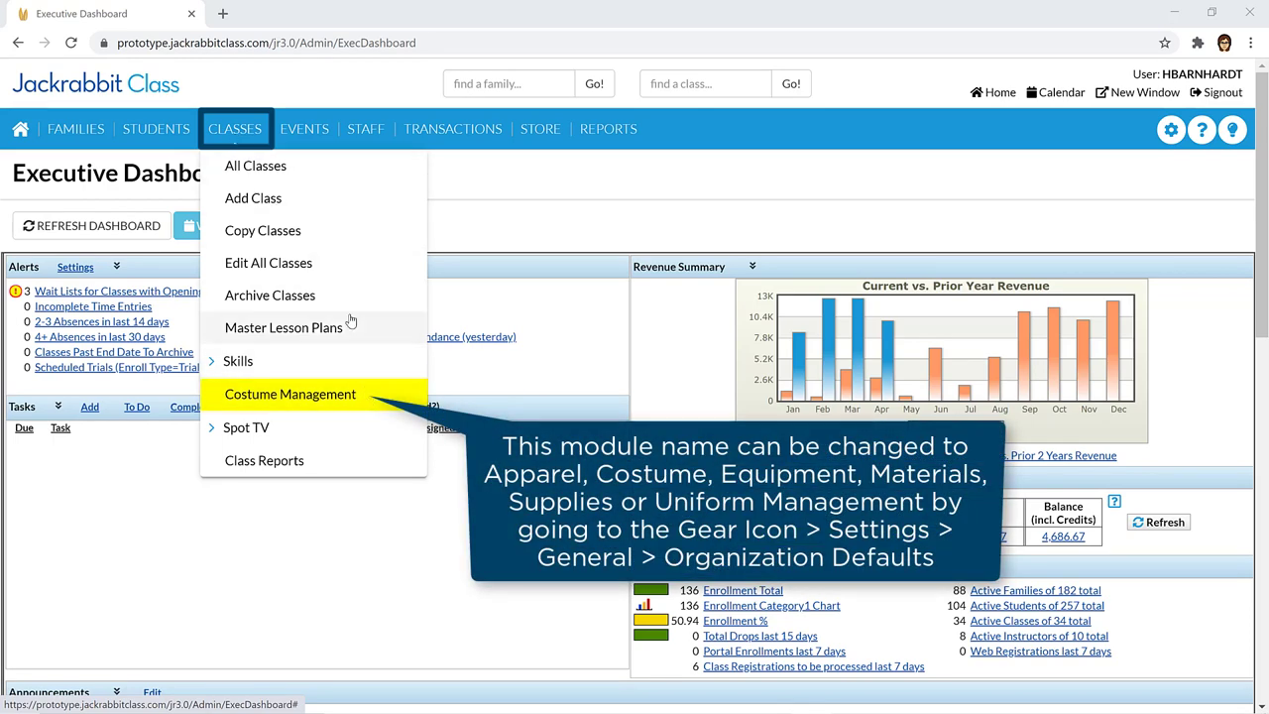
Browse the Events and Store dropdowns, then the Staff dropdown with Staff Portal expanded.
{"action": "left_click", "coordinate": [305, 129]}
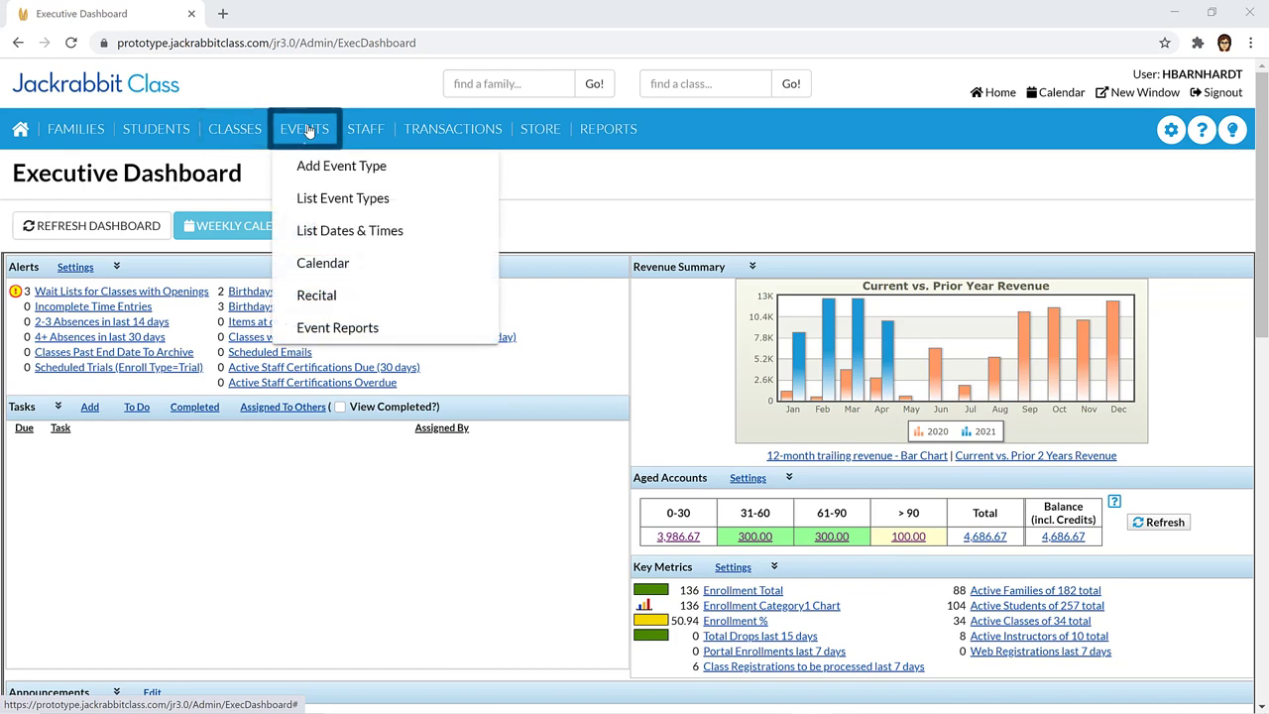
{"action": "left_click", "coordinate": [539, 129]}
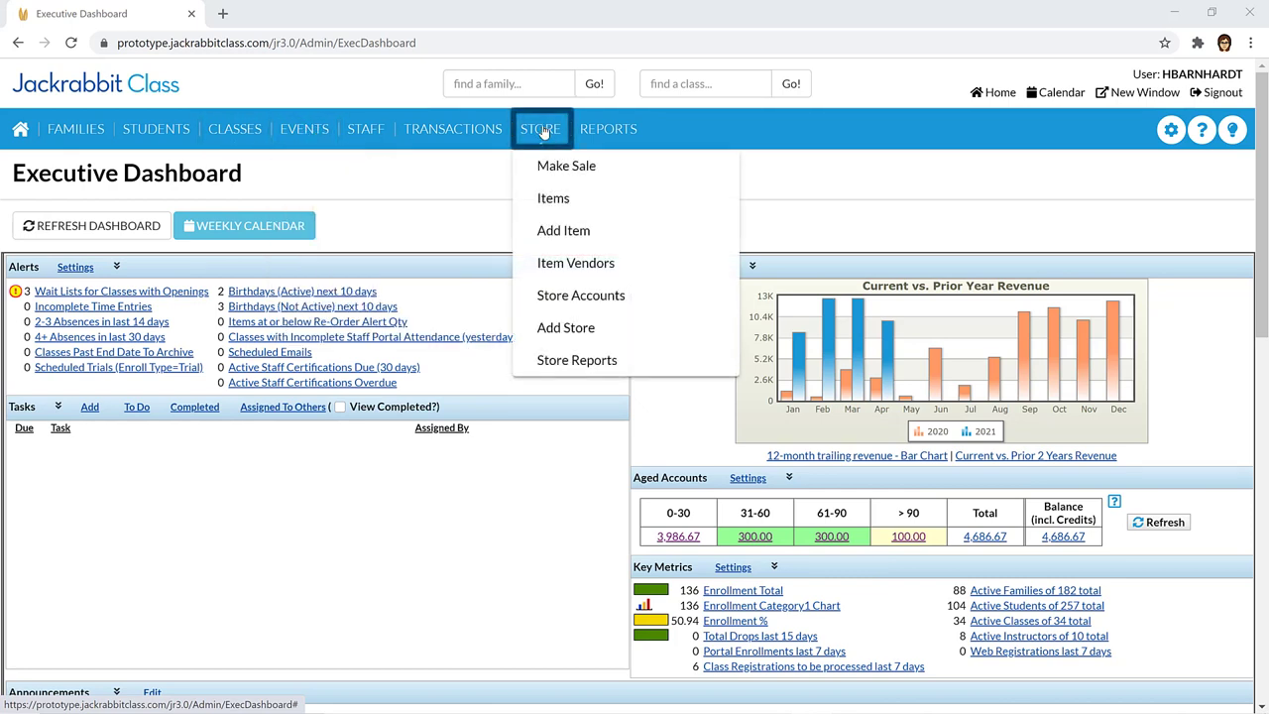
{"action": "left_click", "coordinate": [487, 542]}
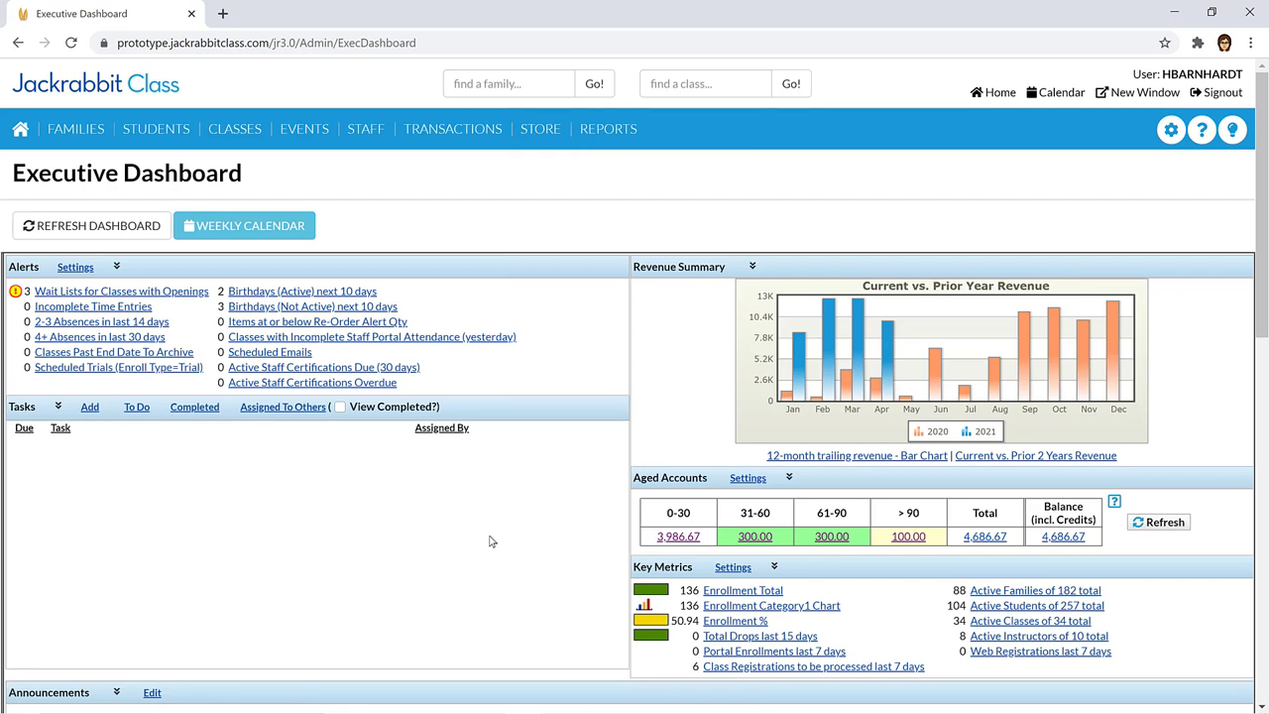
{"action": "left_click", "coordinate": [365, 129]}
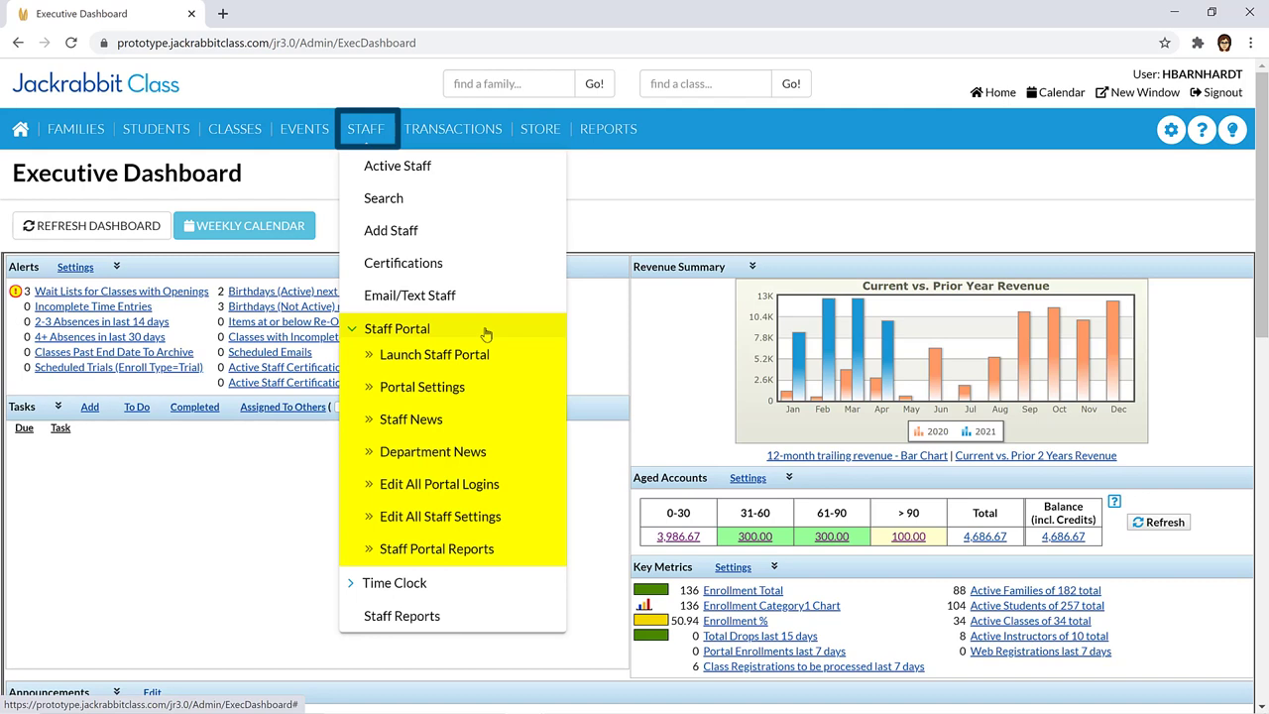
Close the Staff dropdown and browse the Transactions dropdown from Search to Transaction Reports.
{"action": "left_click", "coordinate": [397, 329]}
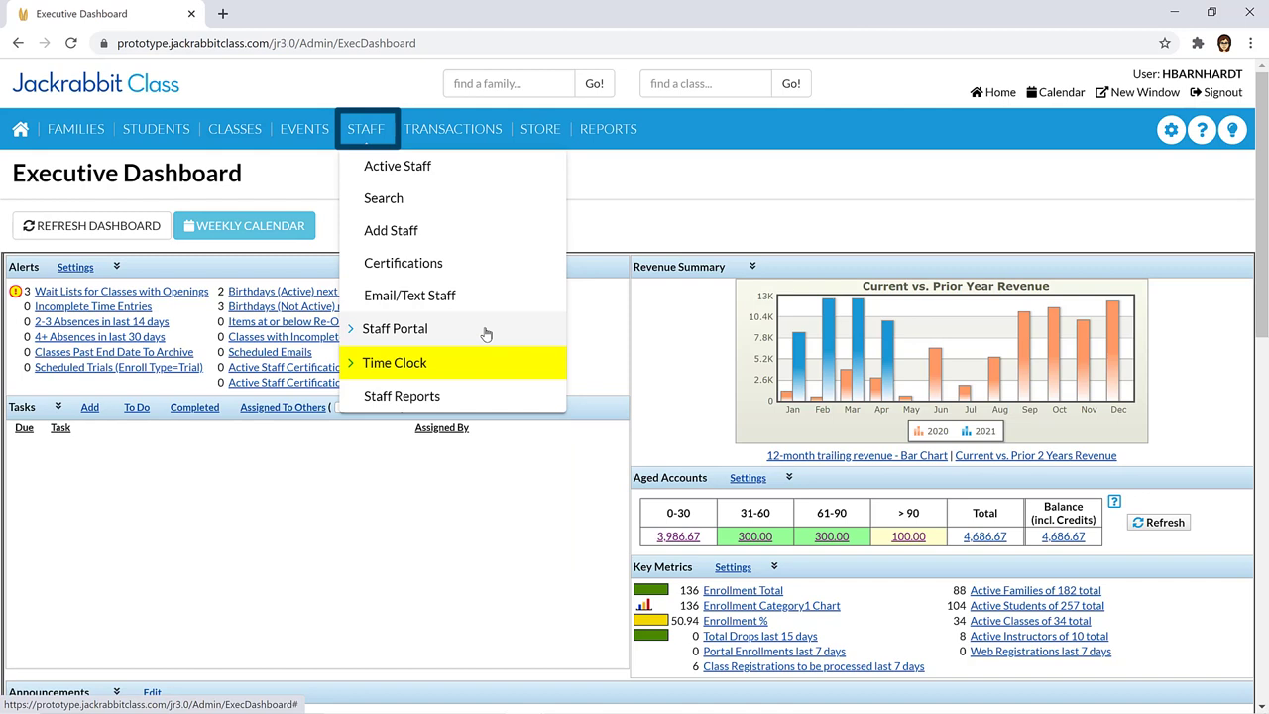
{"action": "left_click", "coordinate": [394, 361]}
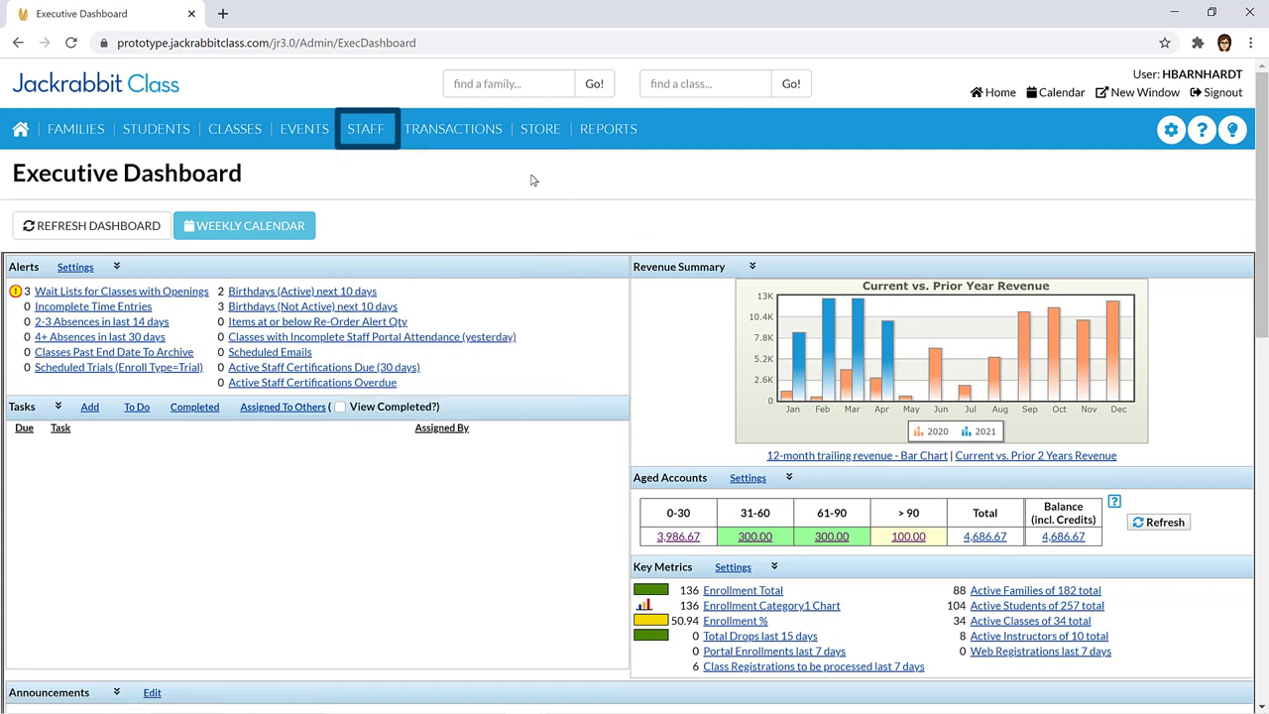
{"action": "left_click", "coordinate": [452, 129]}
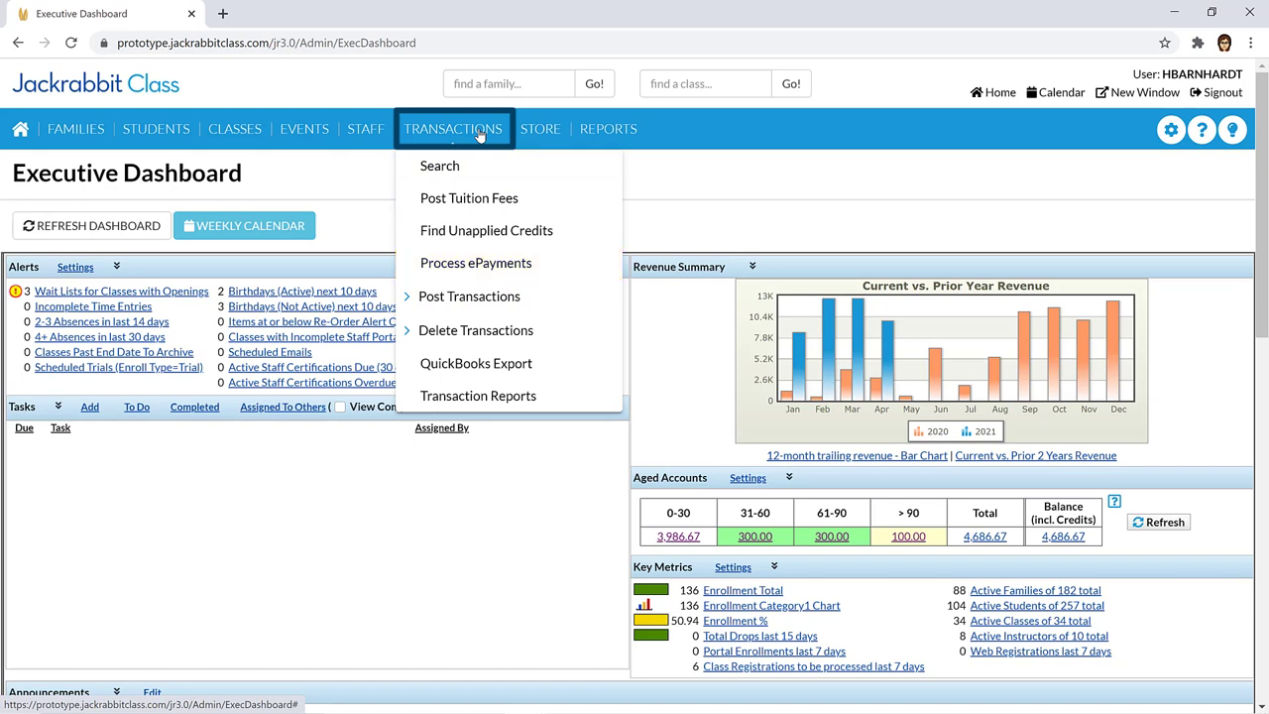
{"action": "left_click", "coordinate": [607, 128]}
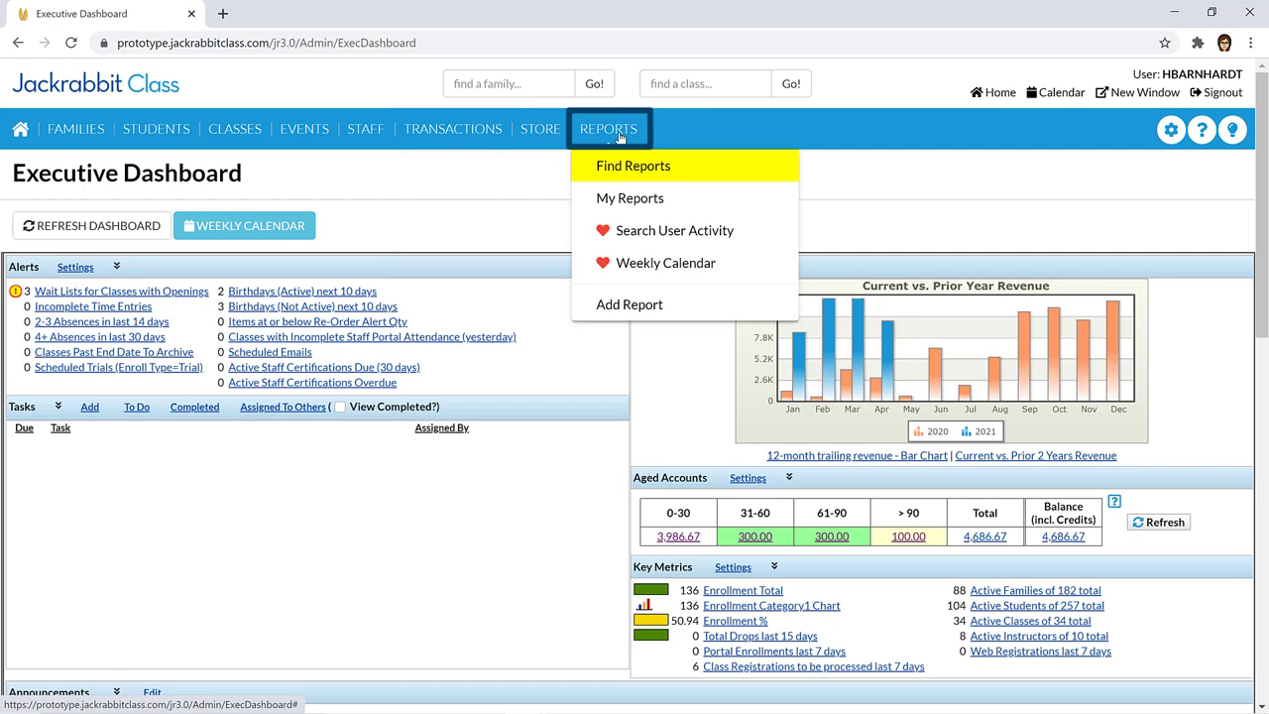
{"action": "mouse_move", "coordinate": [669, 230]}
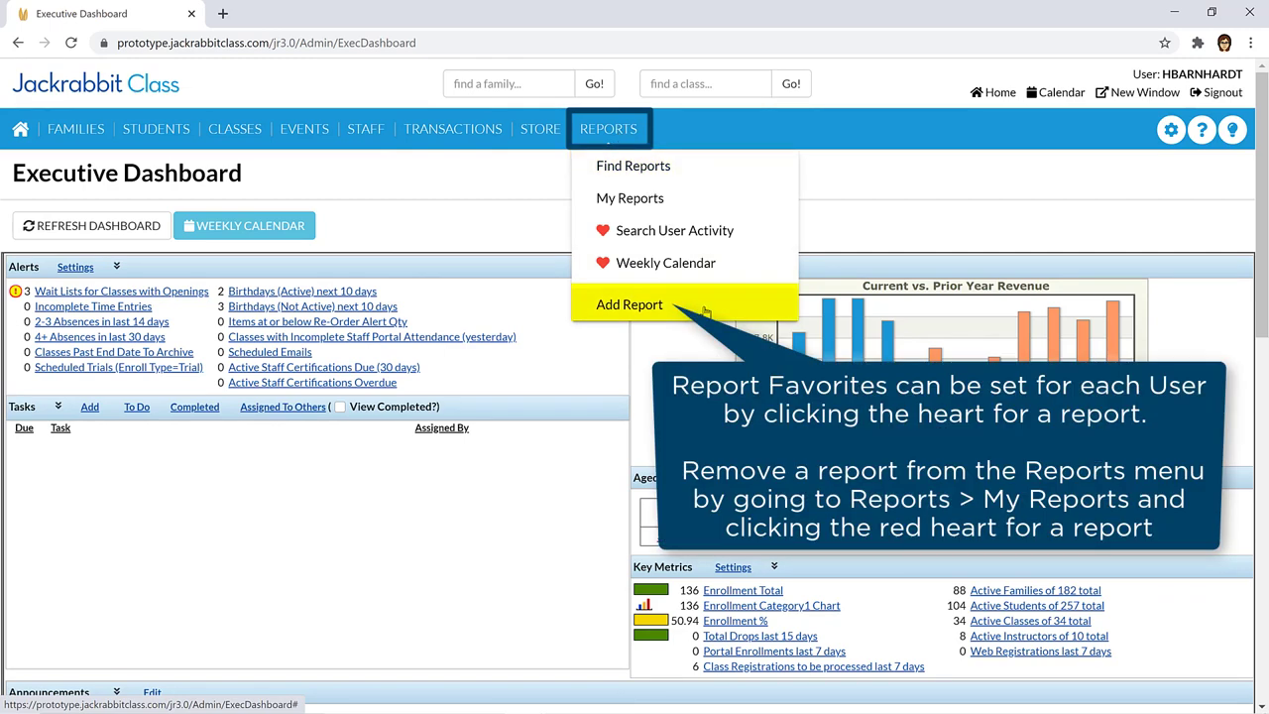
{"action": "left_click", "coordinate": [632, 166]}
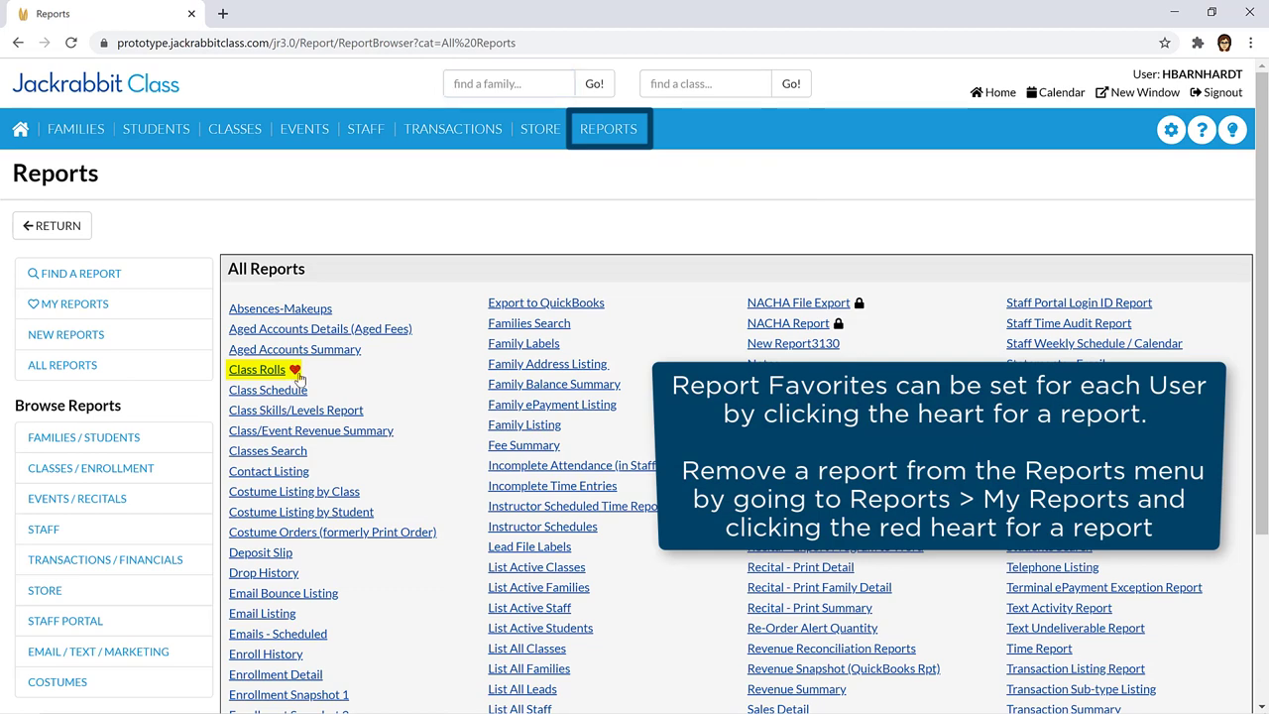
{"action": "left_click", "coordinate": [293, 371]}
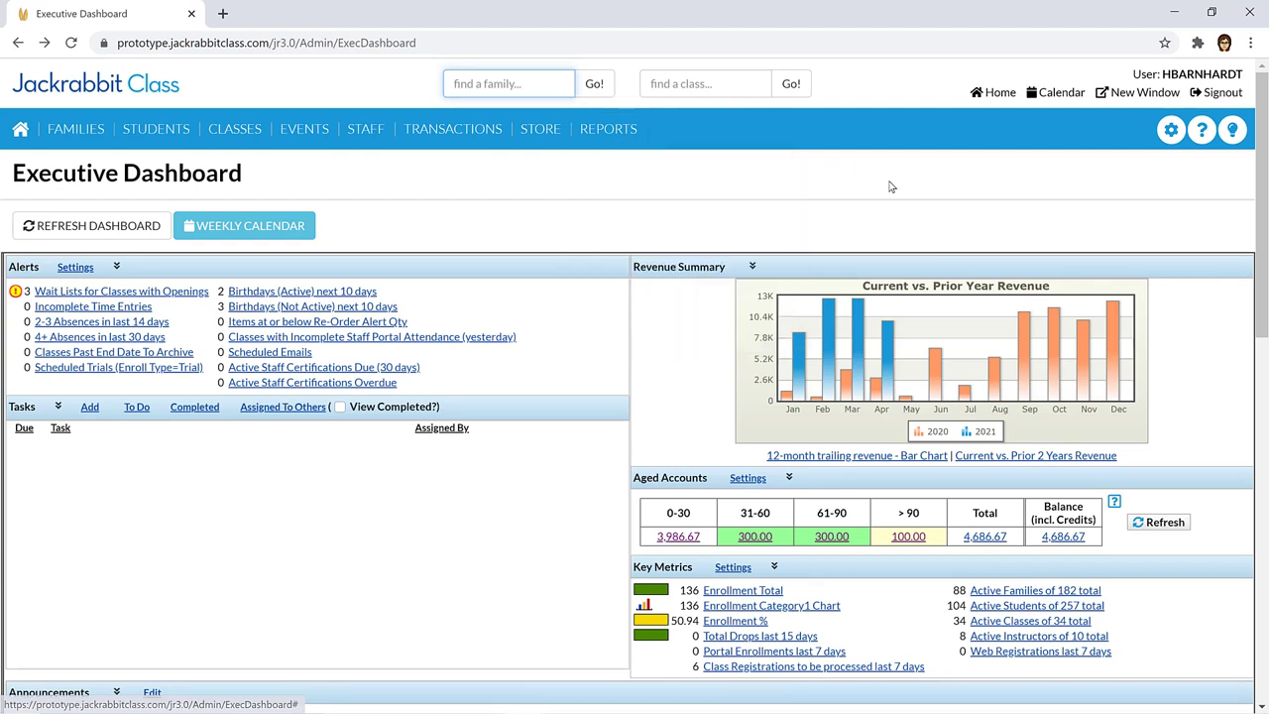
{"action": "left_click", "coordinate": [1170, 129]}
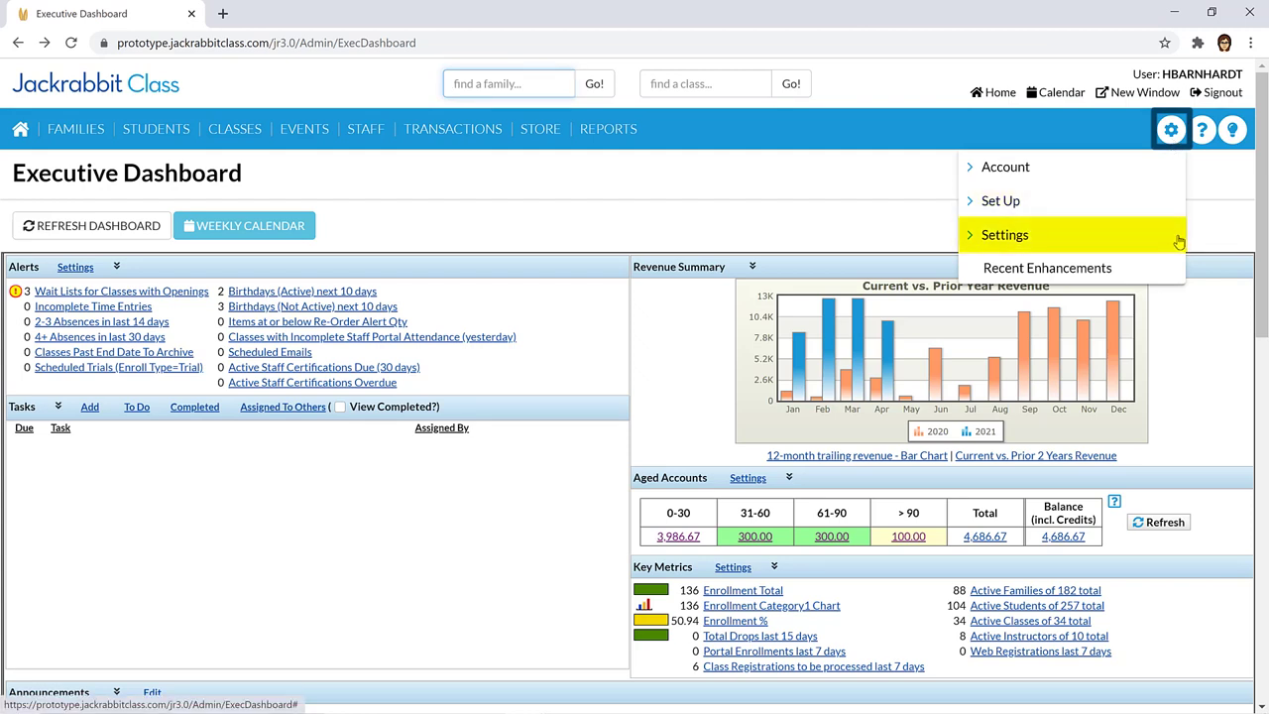
{"action": "left_click", "coordinate": [1006, 234]}
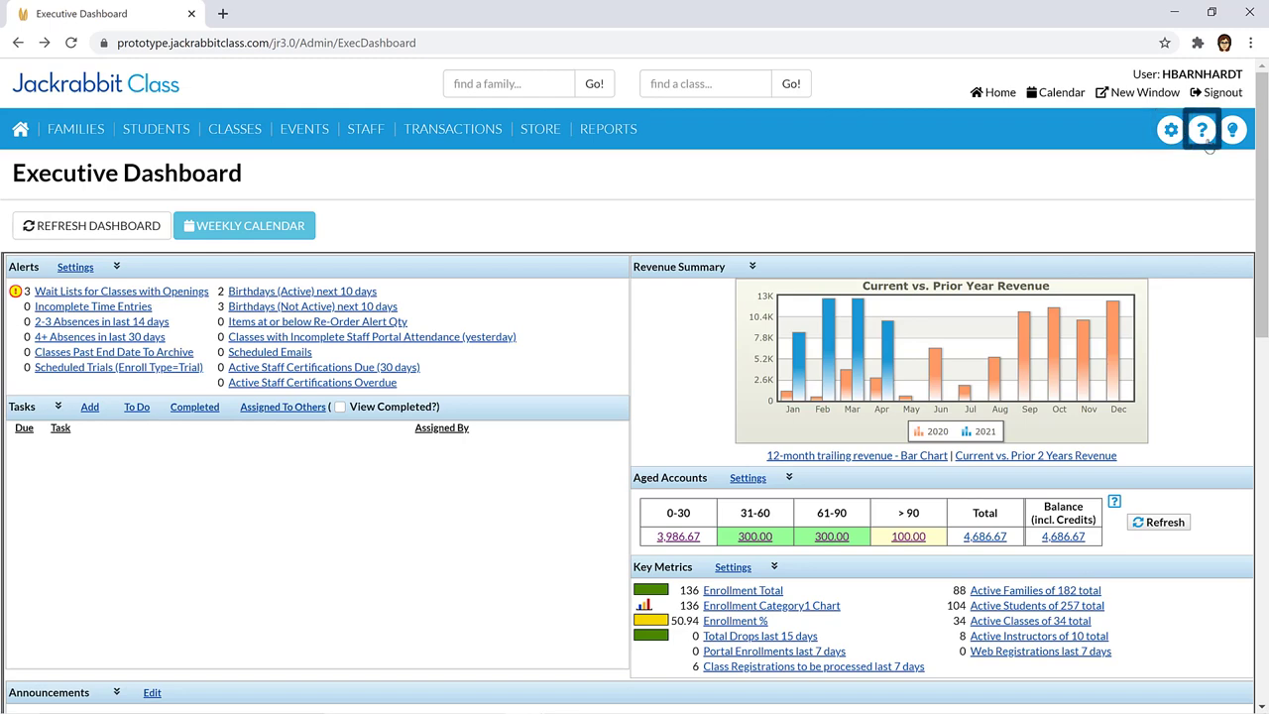
{"action": "left_click", "coordinate": [1202, 129]}
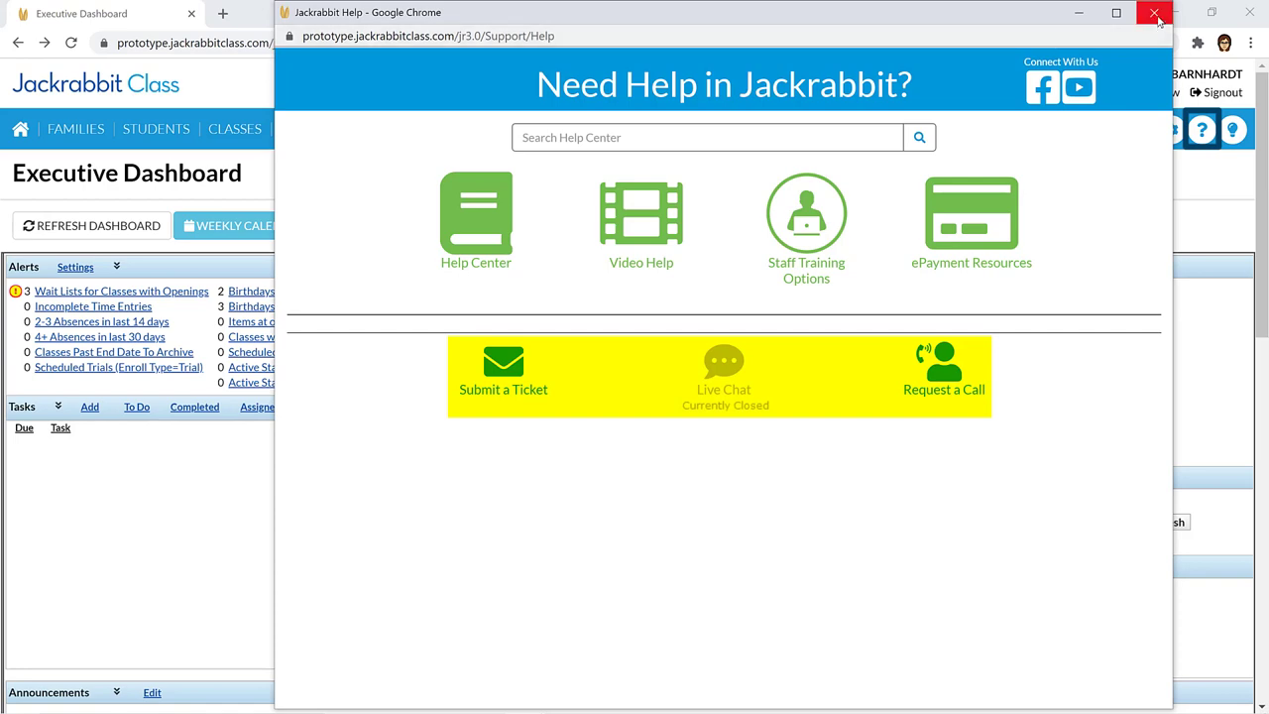
{"action": "left_click", "coordinate": [1154, 12]}
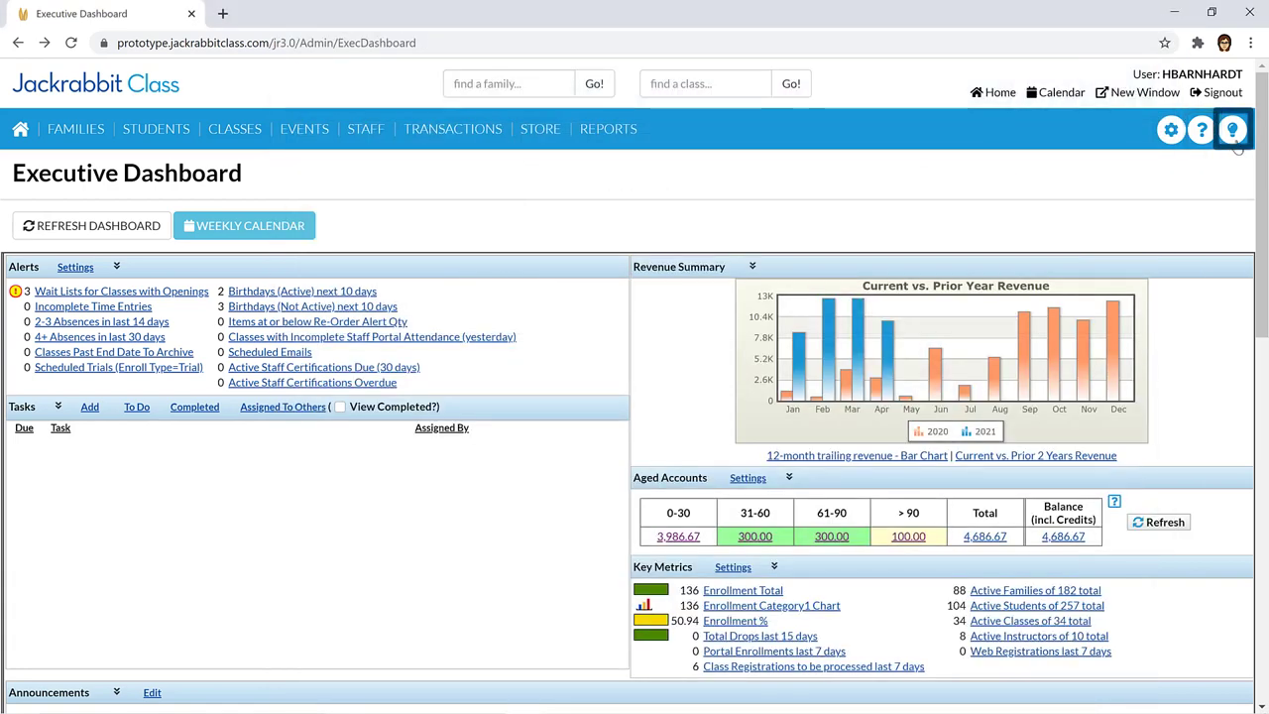
{"action": "left_click", "coordinate": [1233, 129]}
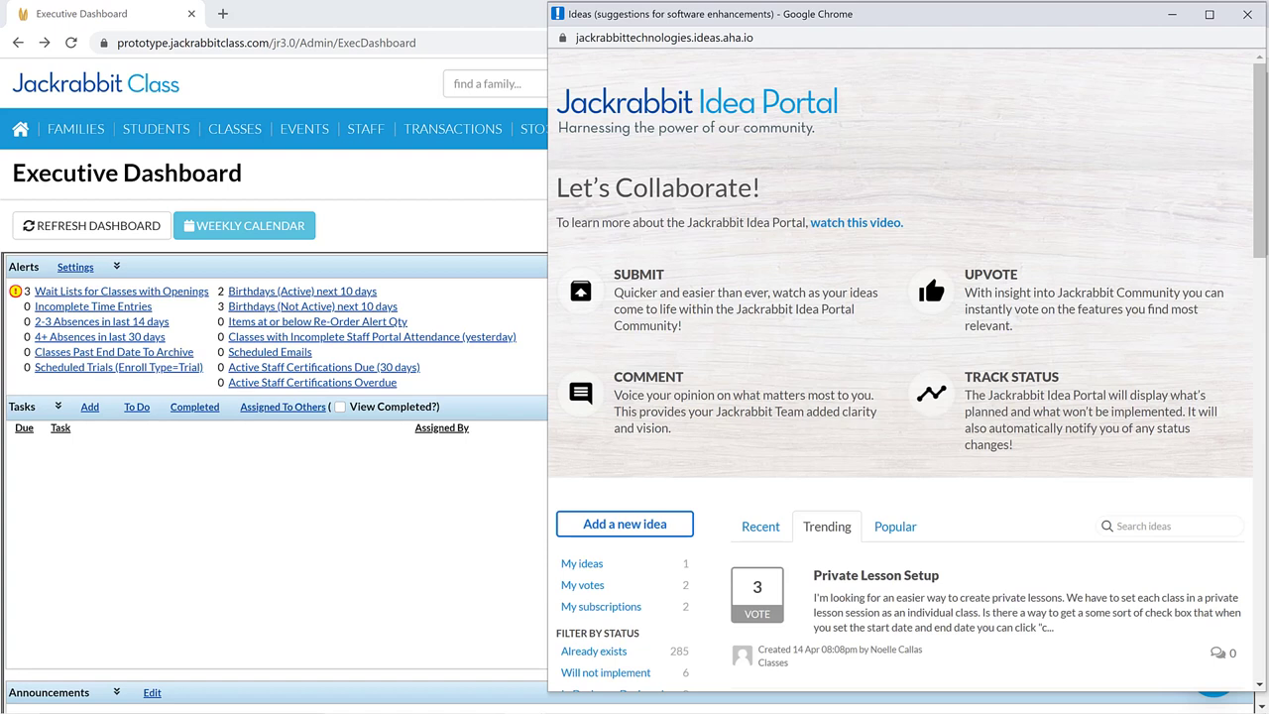
{"action": "mouse_move", "coordinate": [1182, 226]}
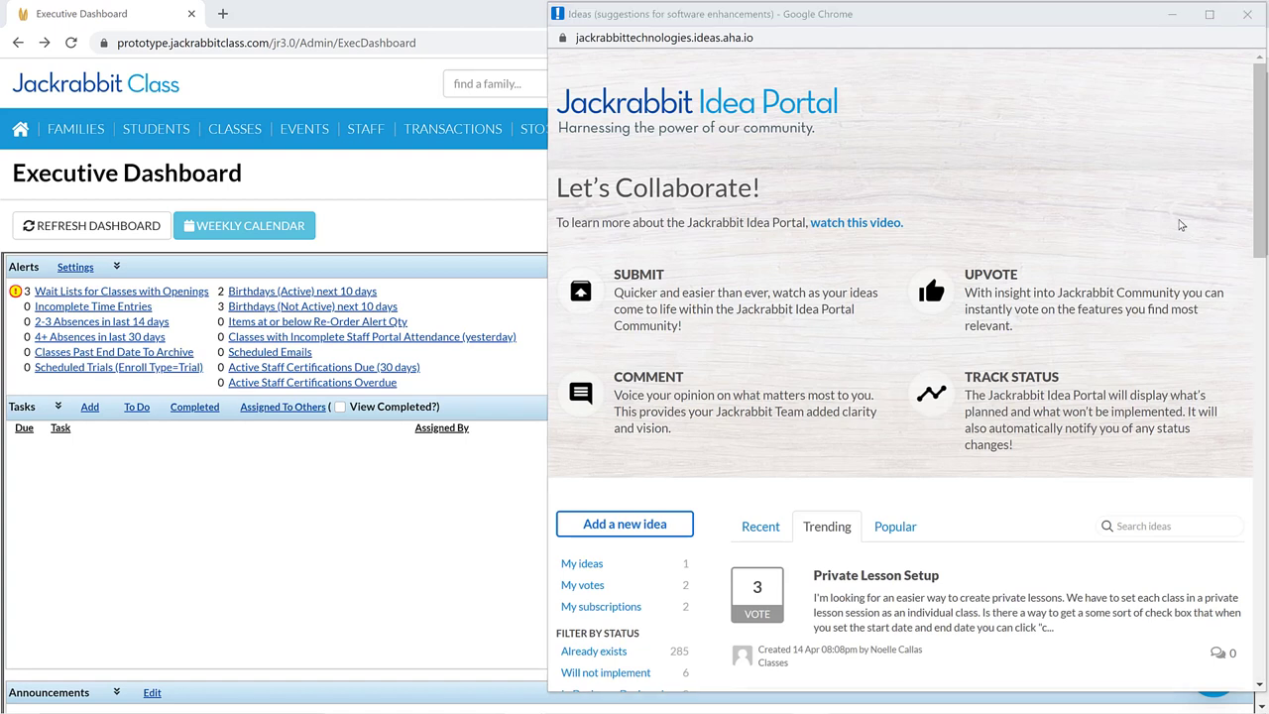
{"action": "left_click", "coordinate": [1245, 14]}
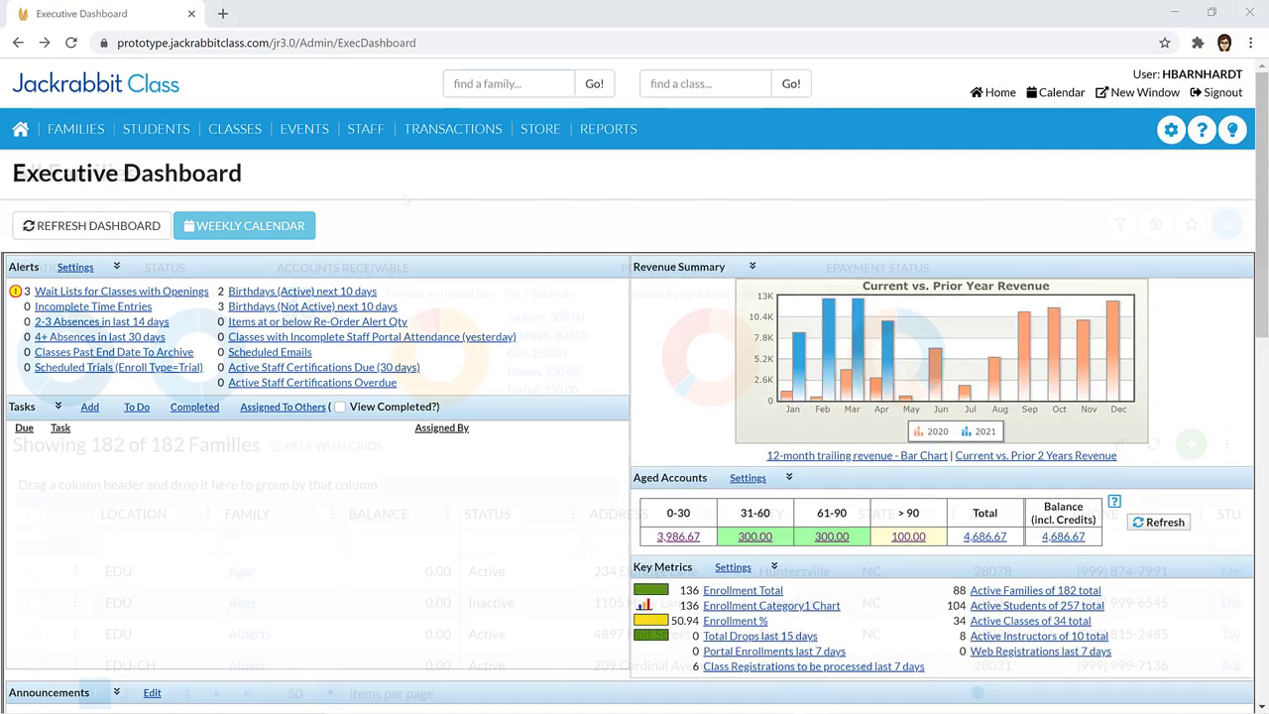
{"action": "left_click", "coordinate": [75, 129]}
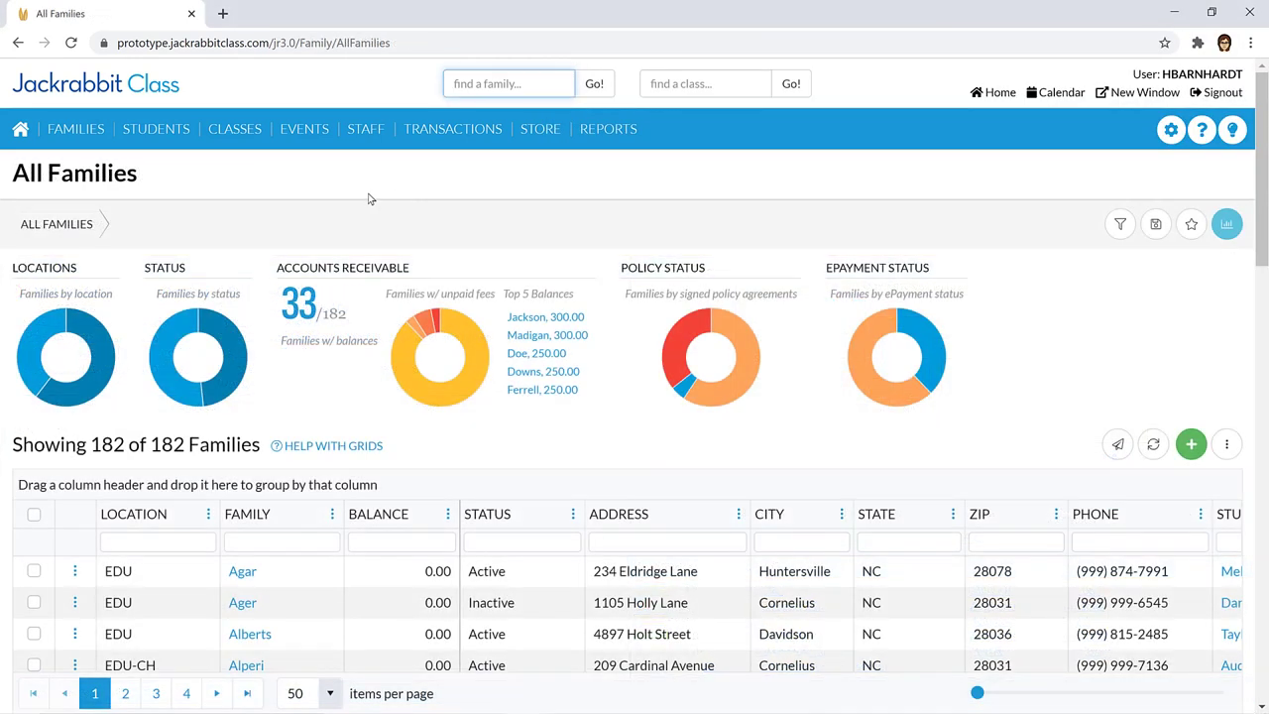
{"action": "mouse_move", "coordinate": [19, 129]}
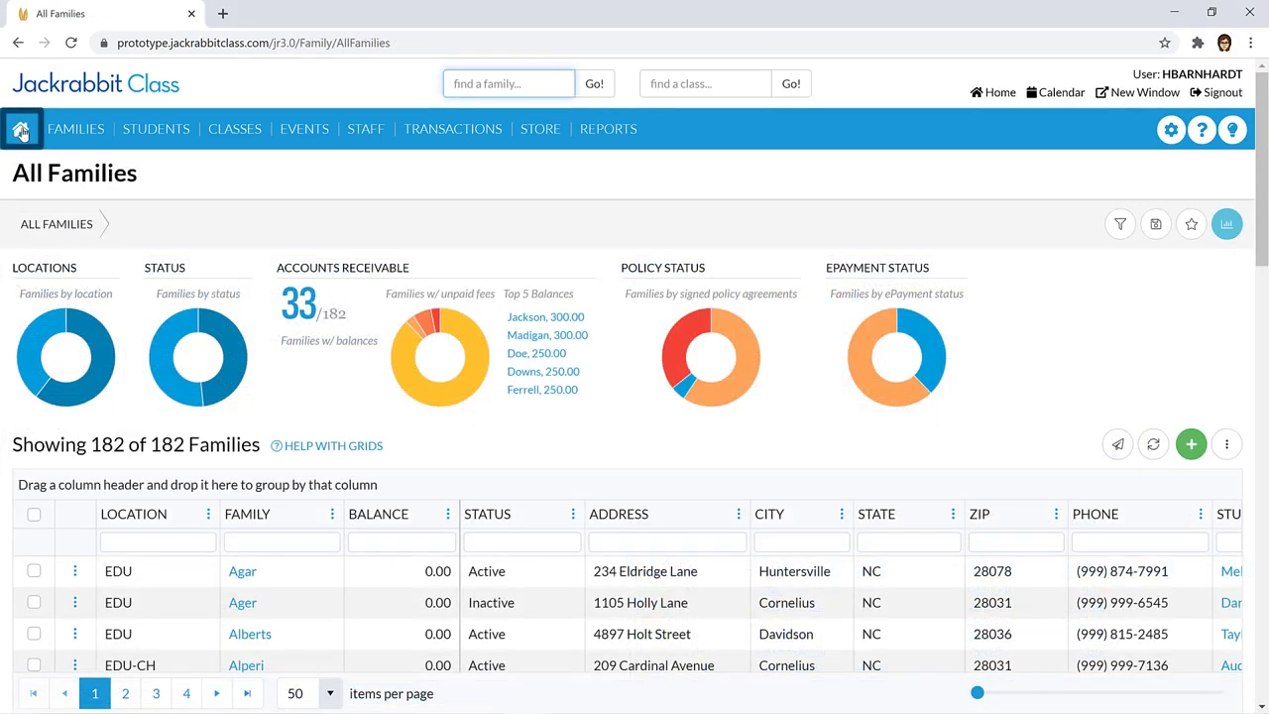
{"action": "left_click", "coordinate": [20, 127]}
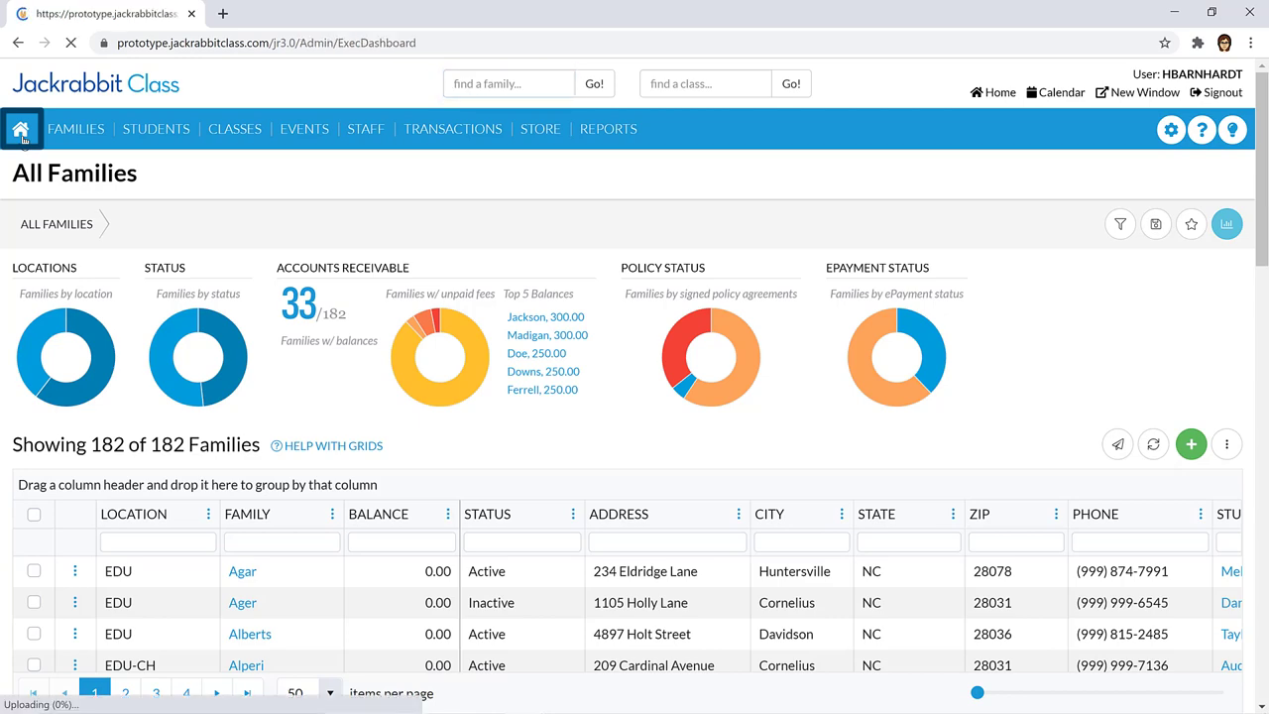